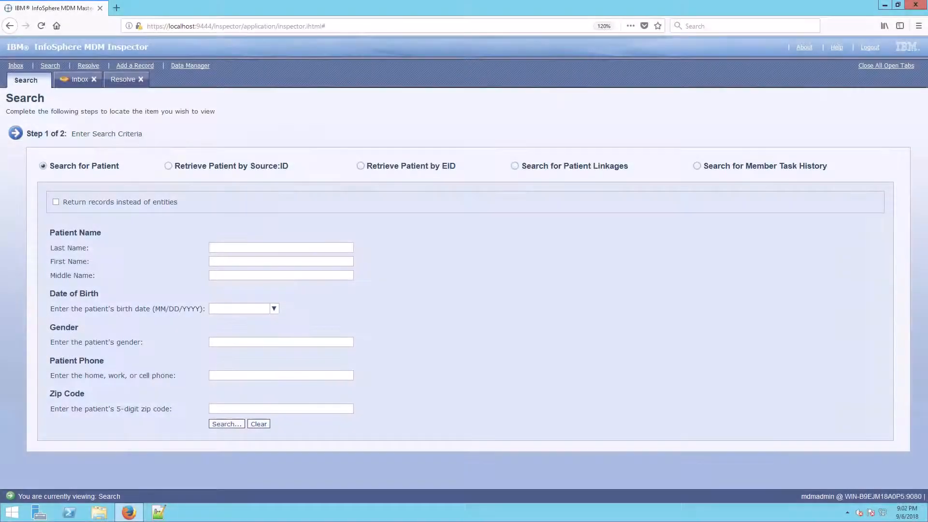
mouse_move(346, 119)
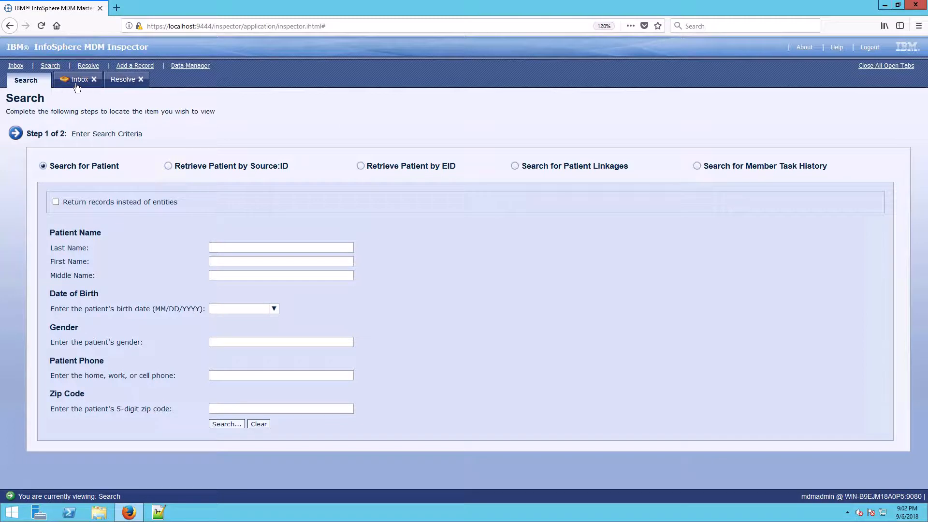
Step: Open the mdmadmin inbox of unexamined overlay, duplicate and linkage tasks
left_click(79, 79)
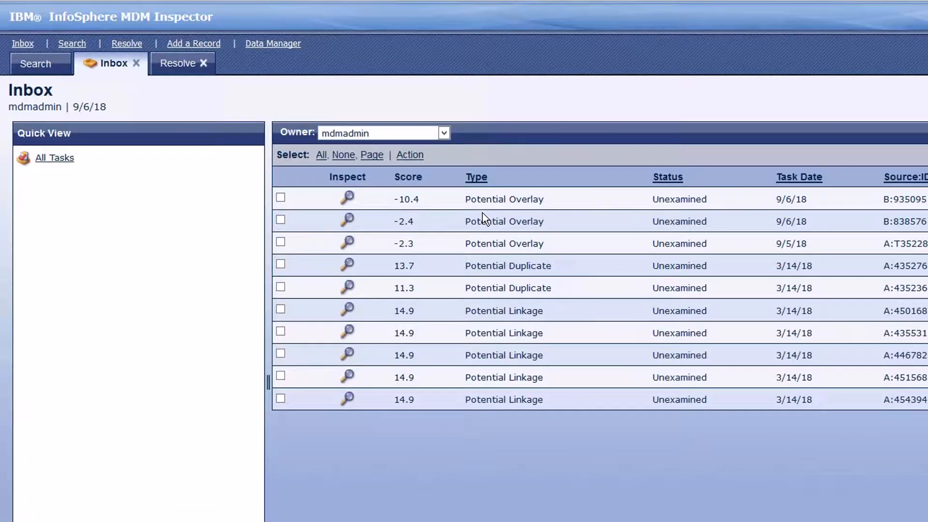
mouse_move(179, 69)
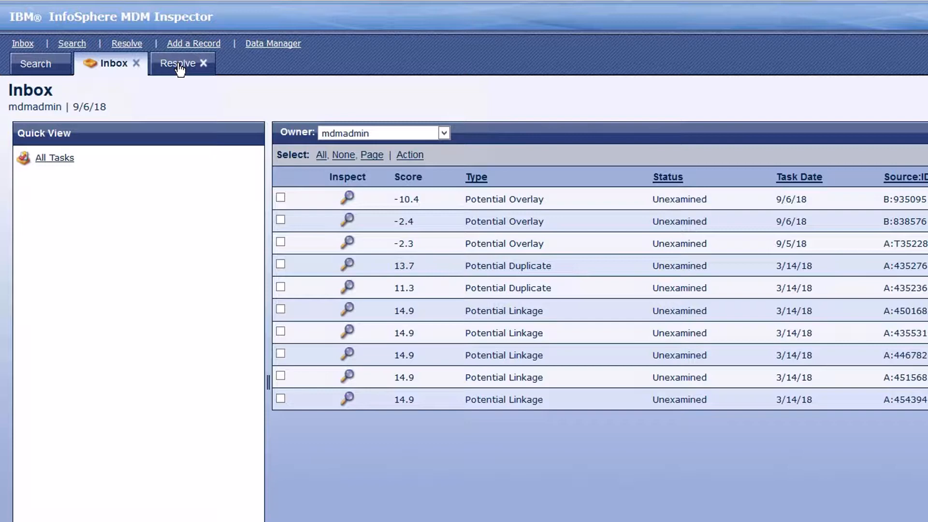
Step: Search Resolve tasks by Potential Overlay type, returning the Bemis, Fermi and Johnson tasks
left_click(178, 64)
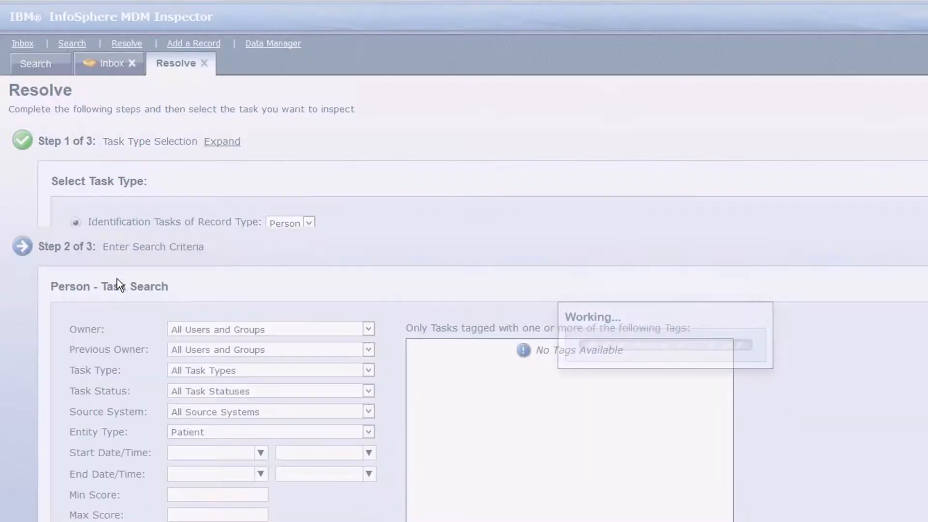
left_click(368, 290)
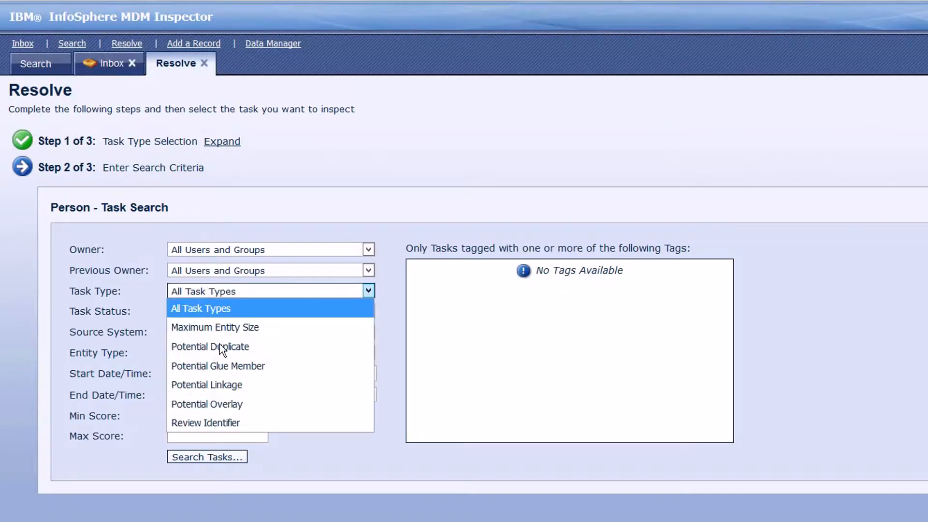
left_click(207, 403)
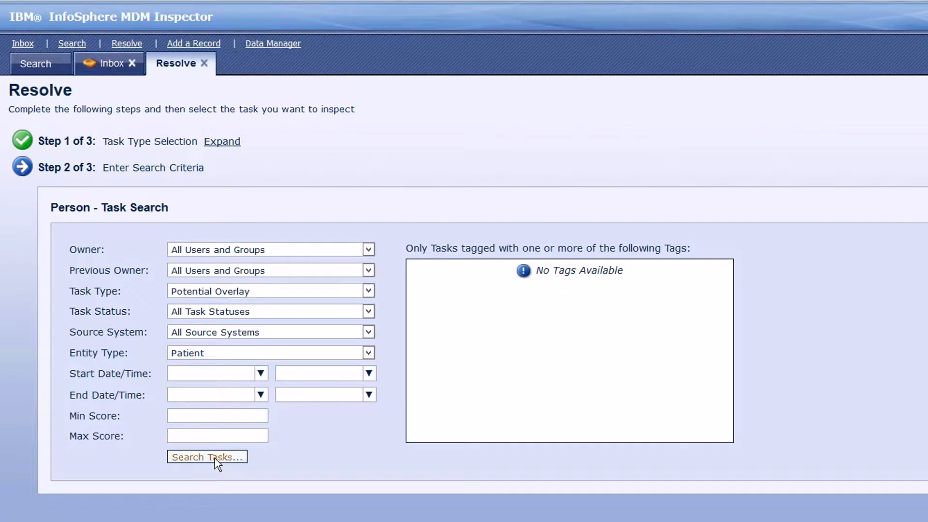
left_click(206, 456)
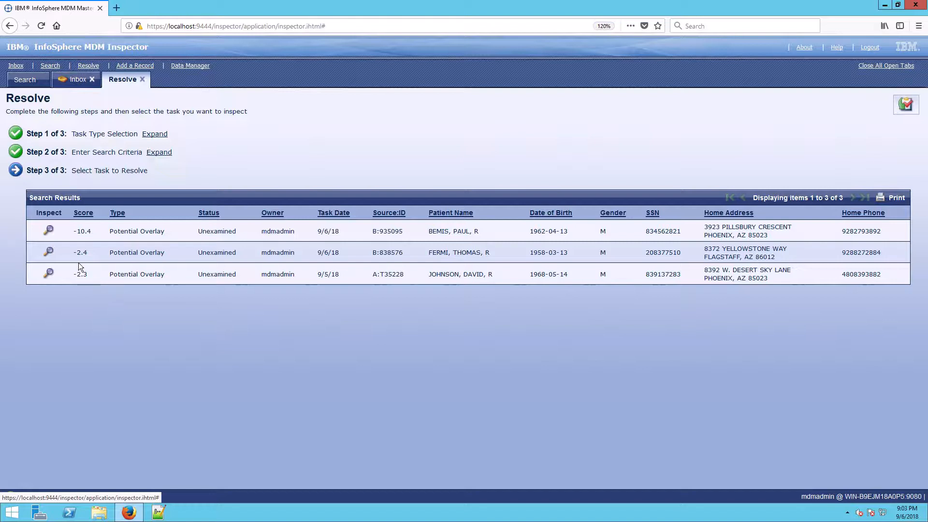
left_click(50, 231)
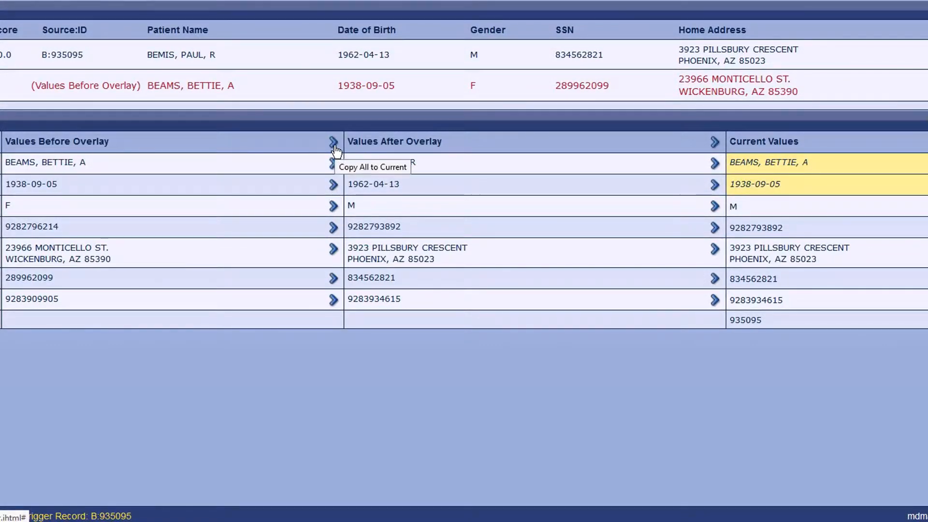
Step: Copy all before-overlay Bemis values to current and mark the overlaid record inactive to delete
left_click(332, 142)
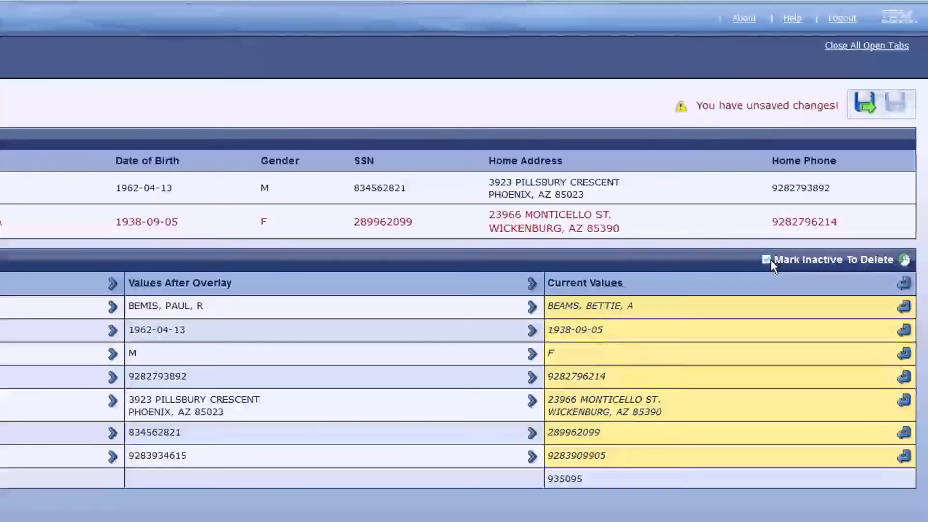
left_click(765, 259)
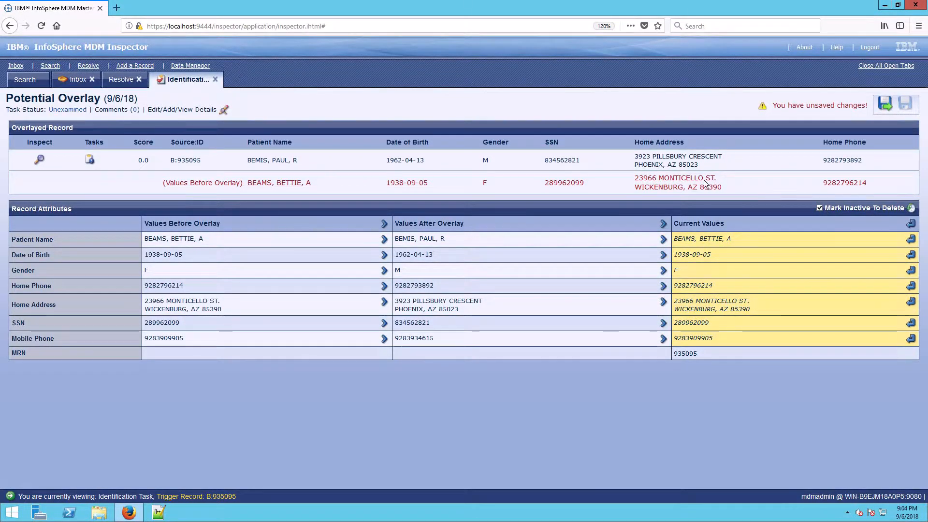
mouse_move(224, 110)
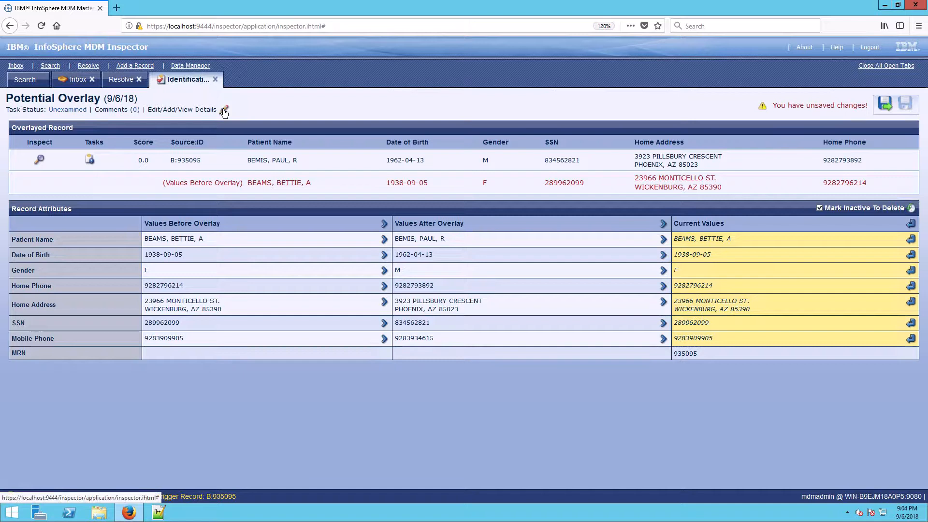
Step: Set the Bemis overlay task status to Resolved, save it, and return to overlay results
left_click(224, 110)
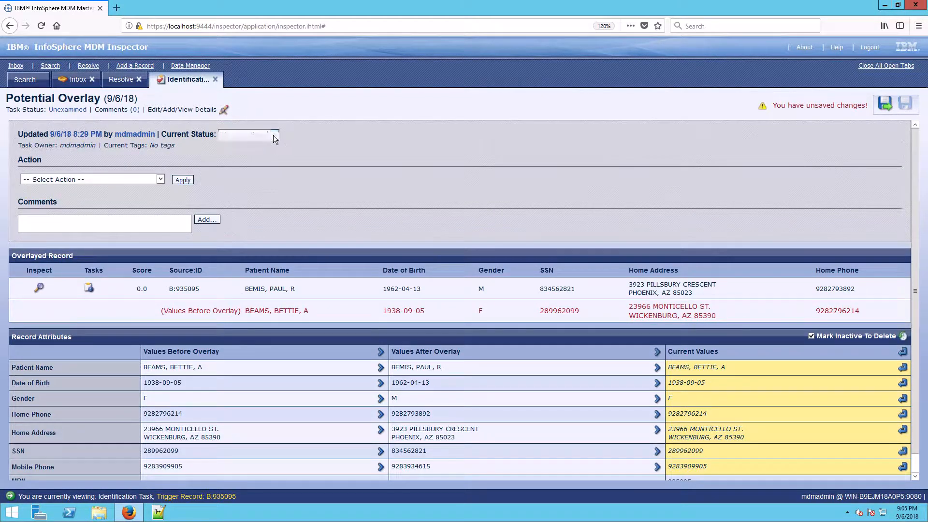
left_click(249, 134)
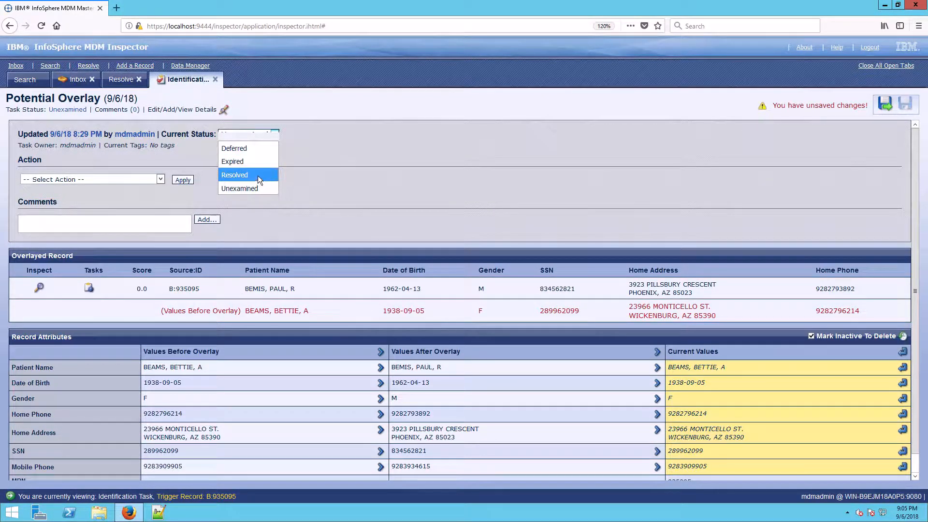
left_click(235, 174)
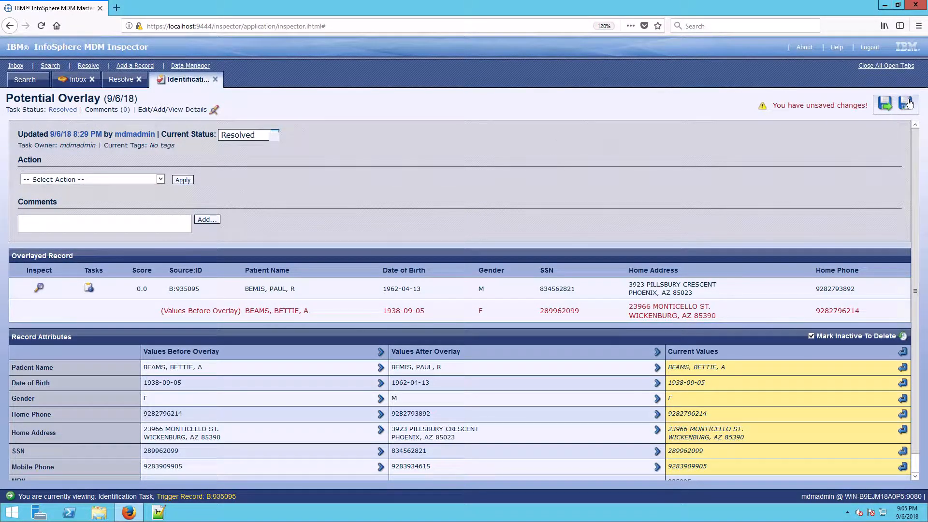
left_click(907, 105)
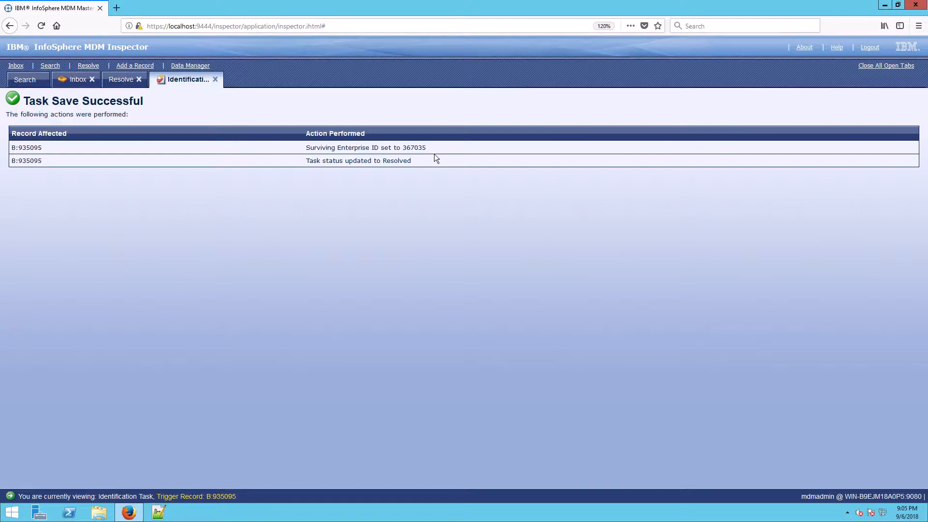
left_click(121, 80)
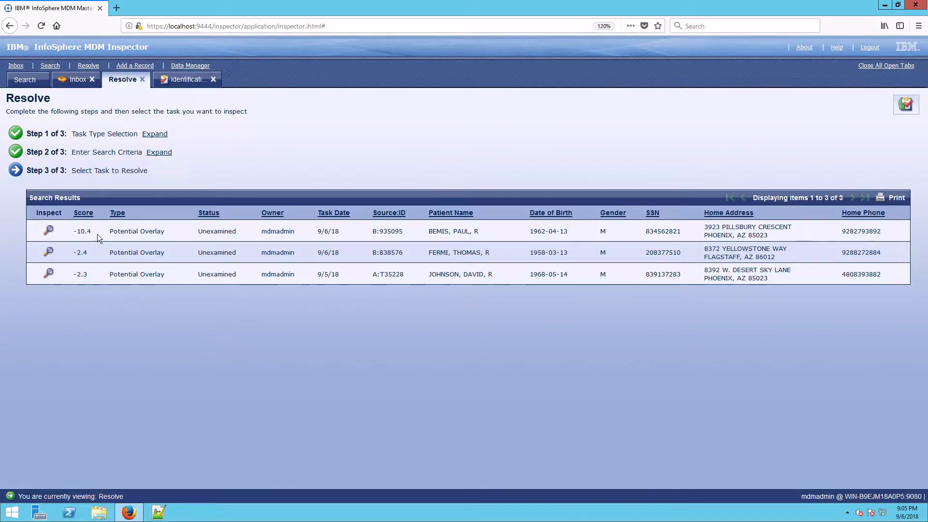
left_click(49, 251)
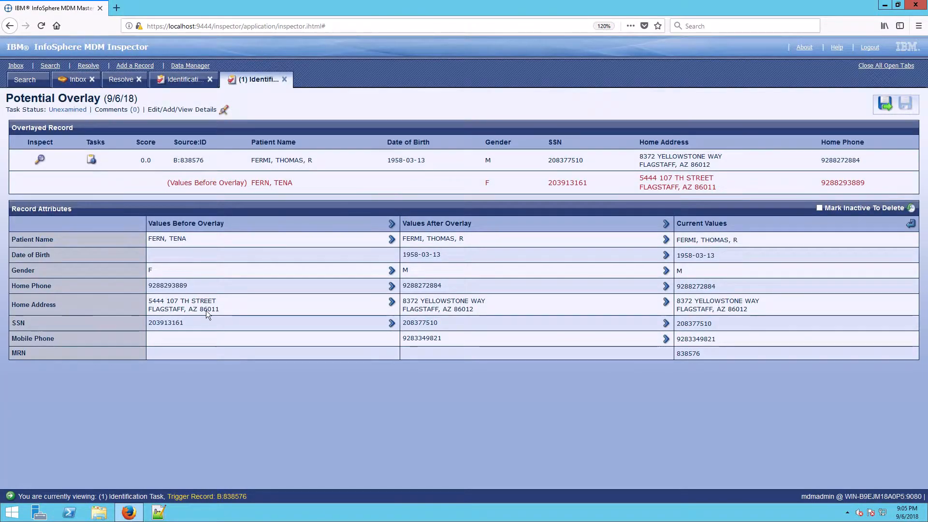
mouse_move(213, 238)
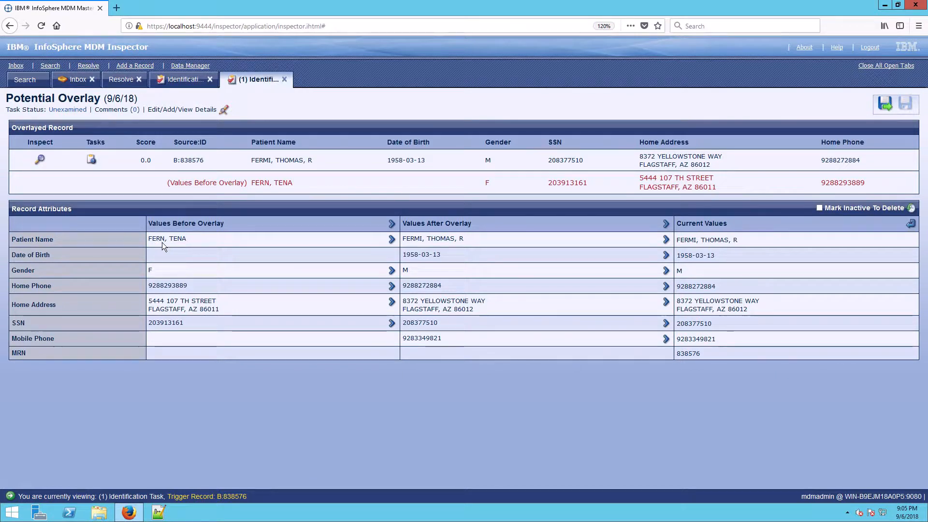
mouse_move(180, 255)
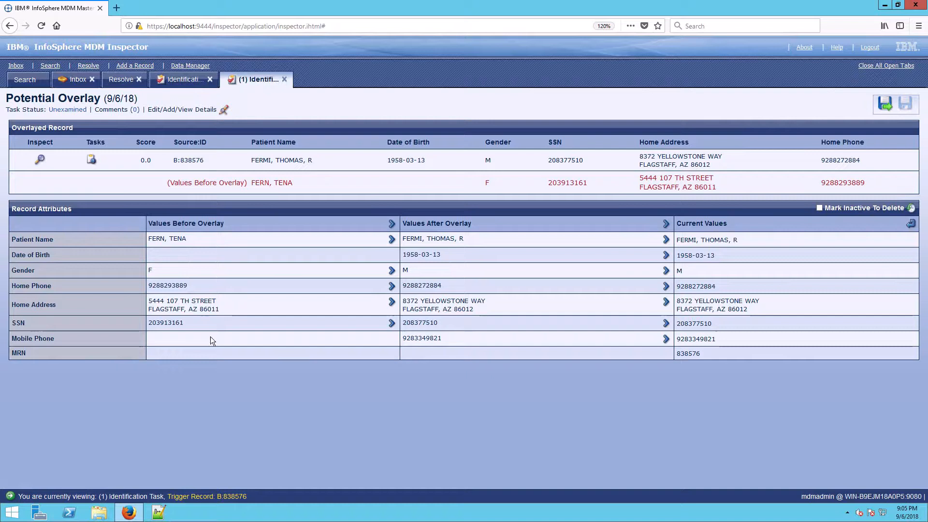
mouse_move(201, 346)
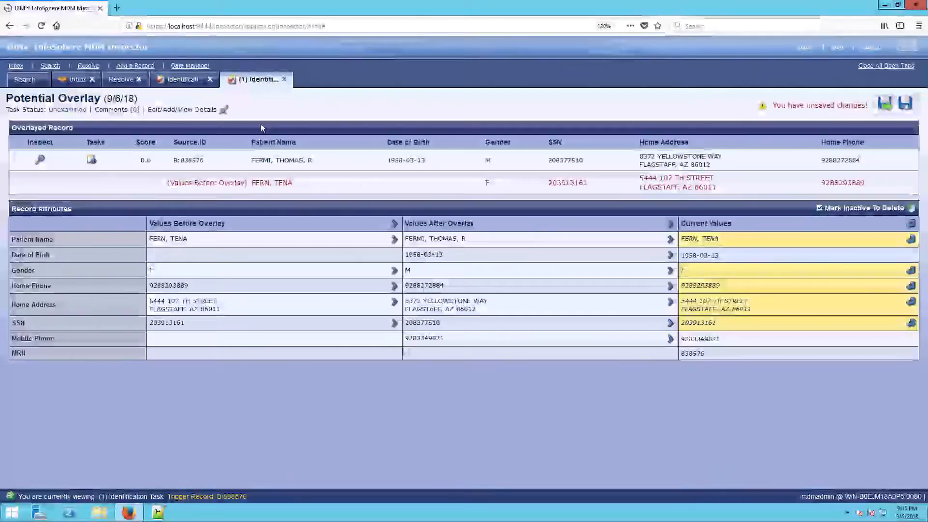
Step: Save the Fermi overlay task as Resolved and select source ID 838576 from the results
left_click(224, 109)
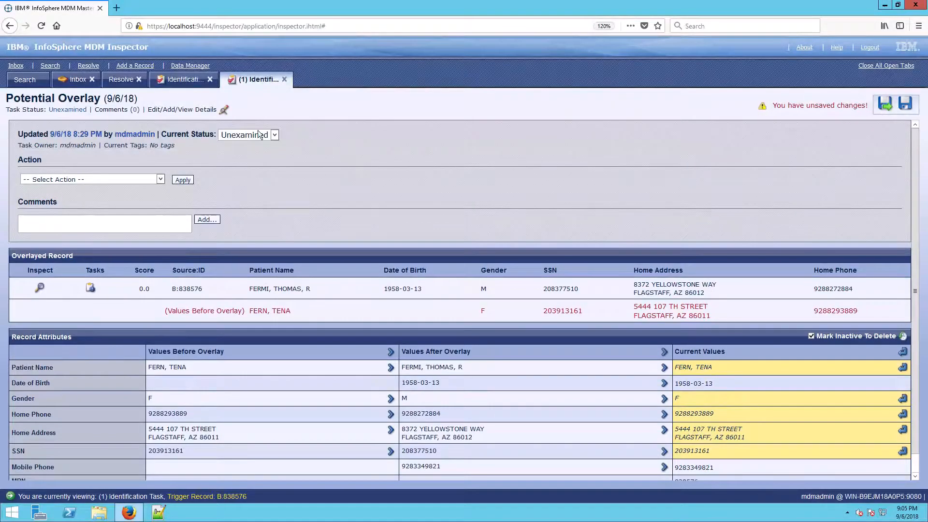
left_click(248, 135)
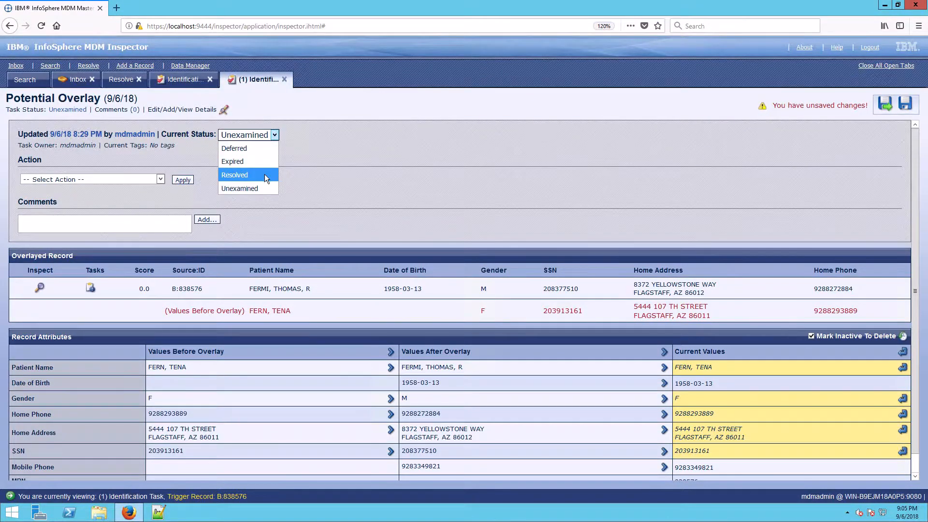
left_click(235, 174)
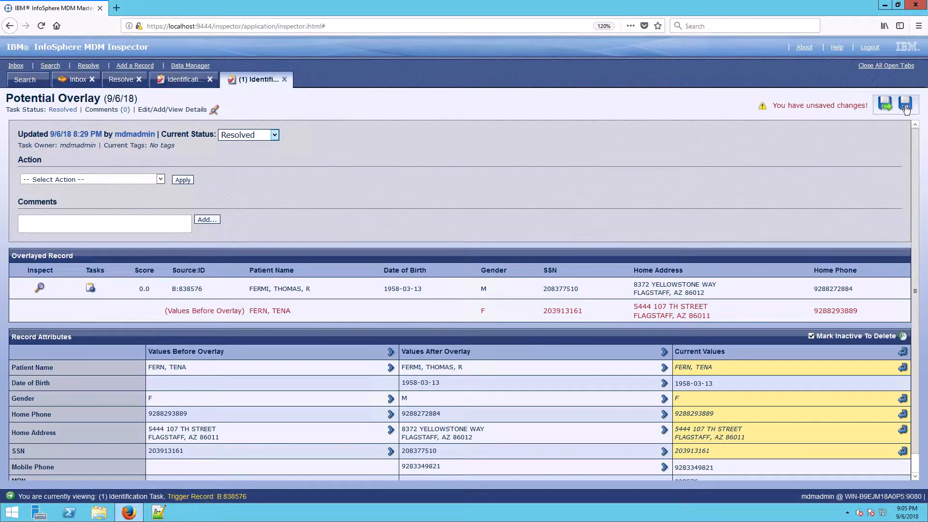
mouse_move(904, 105)
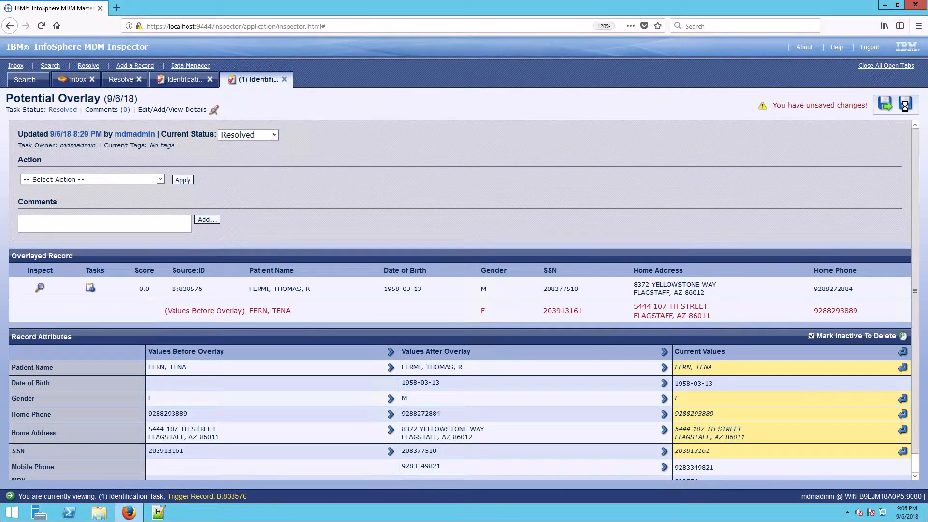
left_click(903, 104)
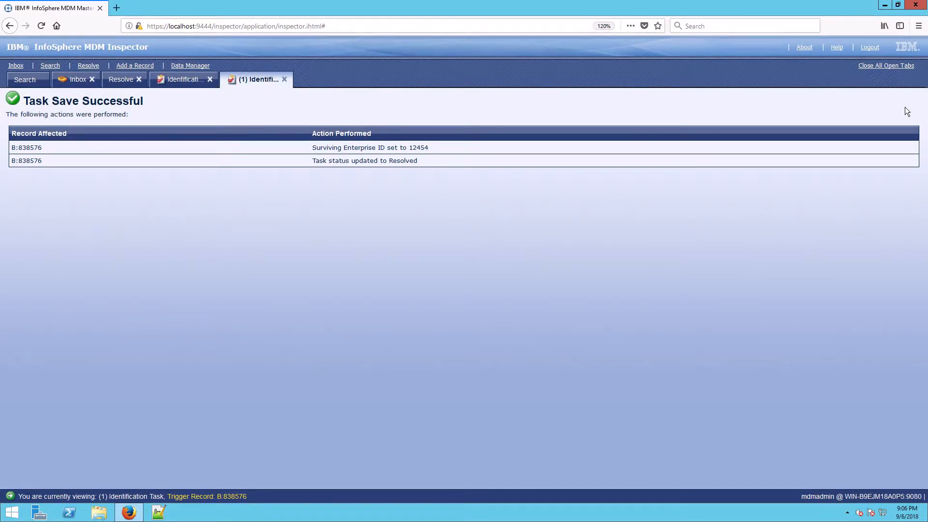
mouse_move(688, 214)
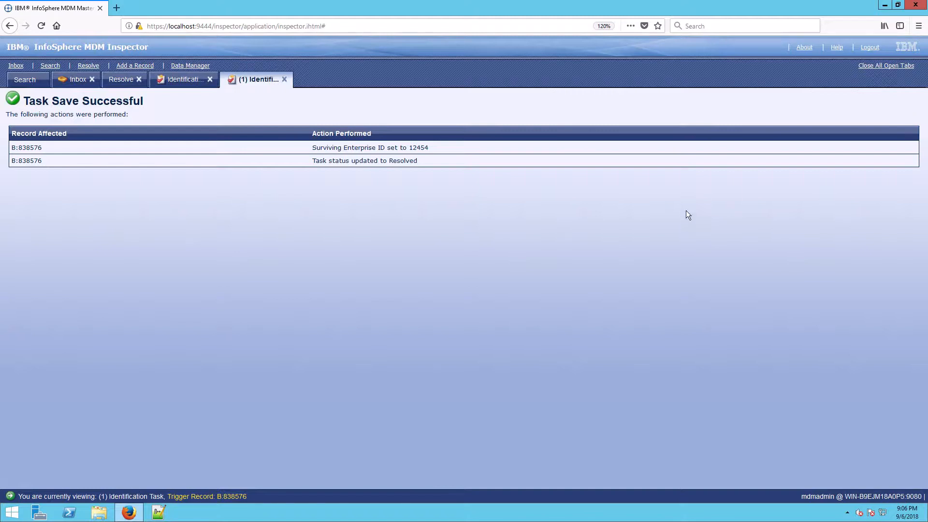
mouse_move(675, 227)
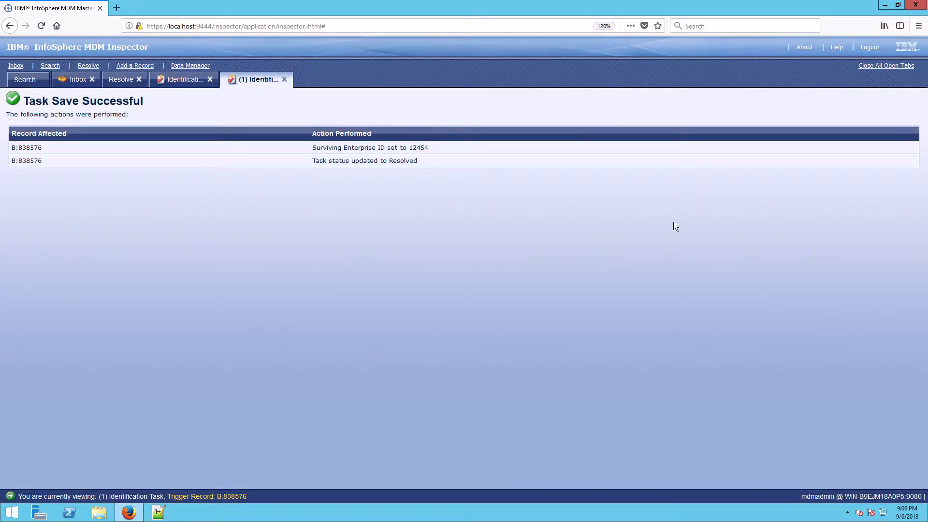
mouse_move(268, 191)
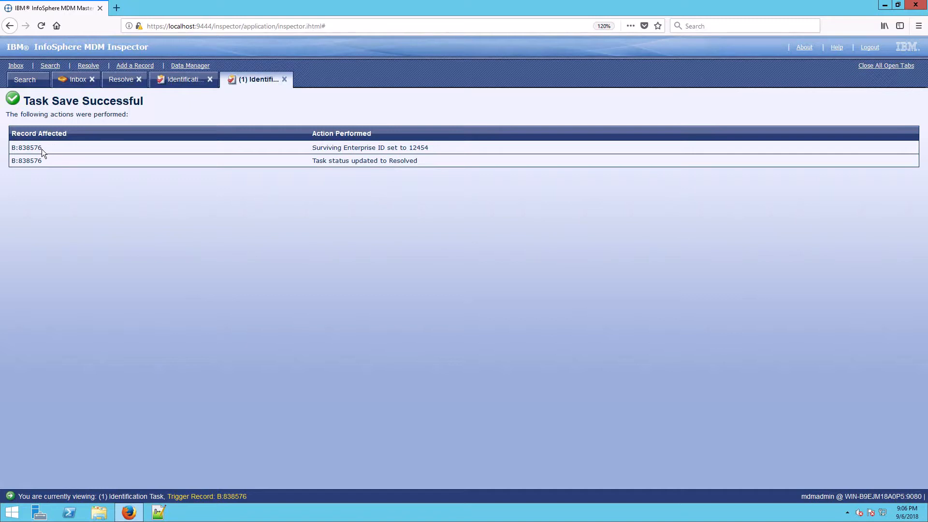
double_click(29, 147)
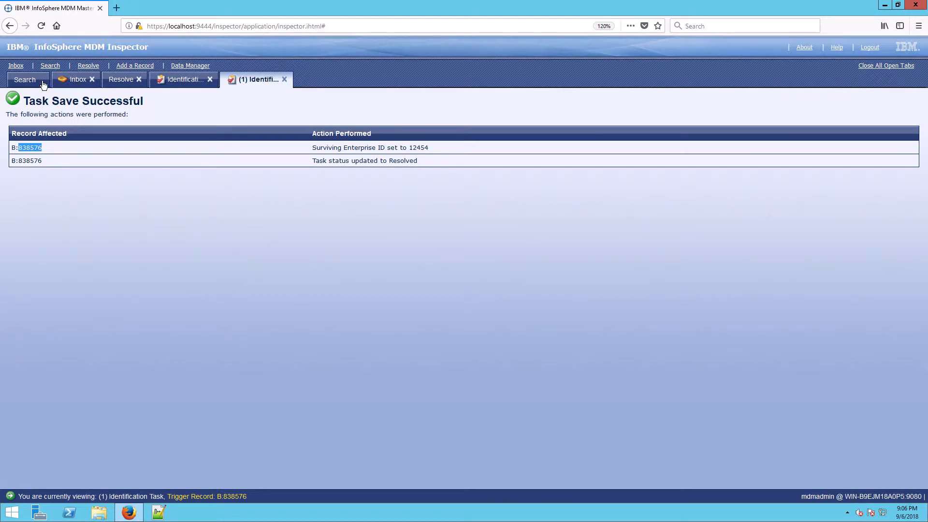
left_click(24, 79)
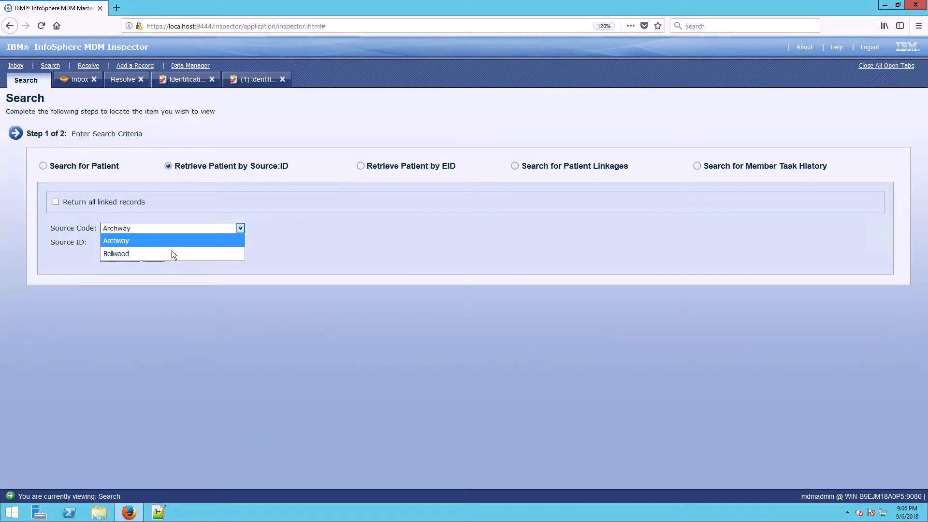
left_click(116, 253)
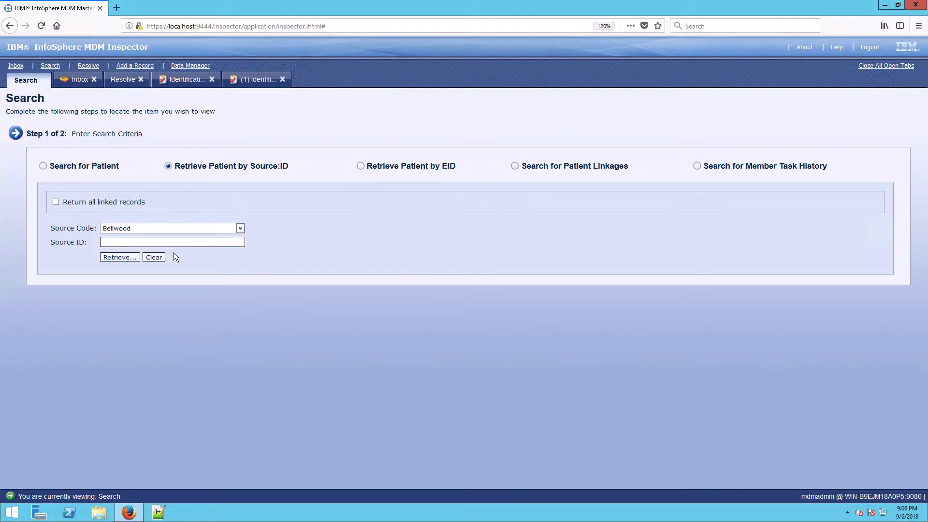
left_click(119, 256)
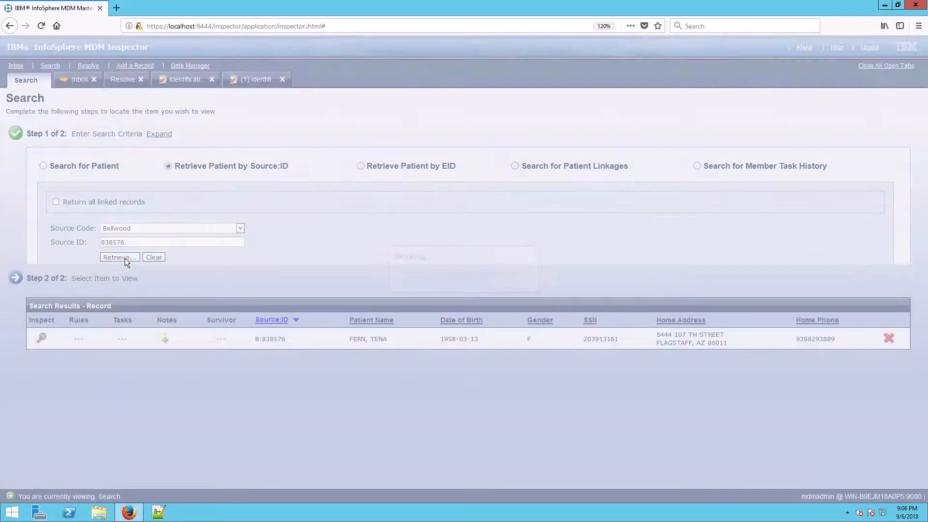
left_click(117, 257)
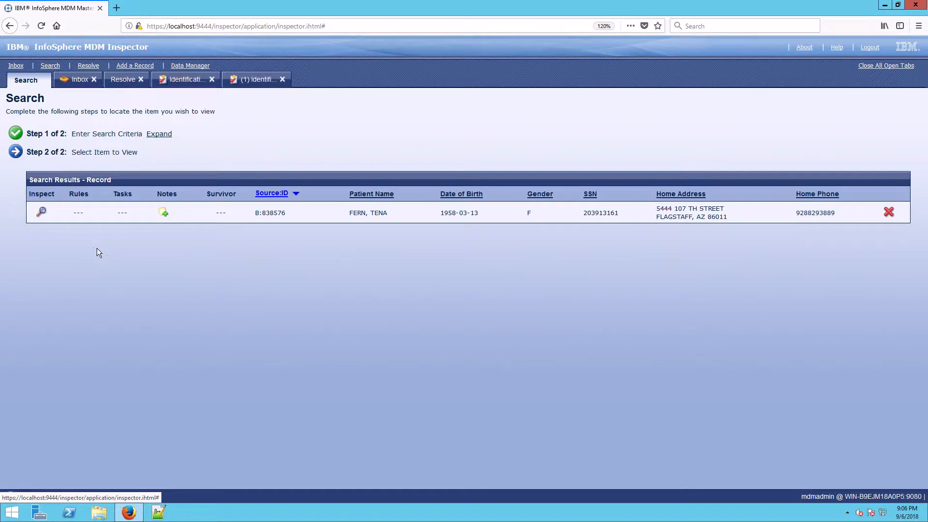
left_click(41, 212)
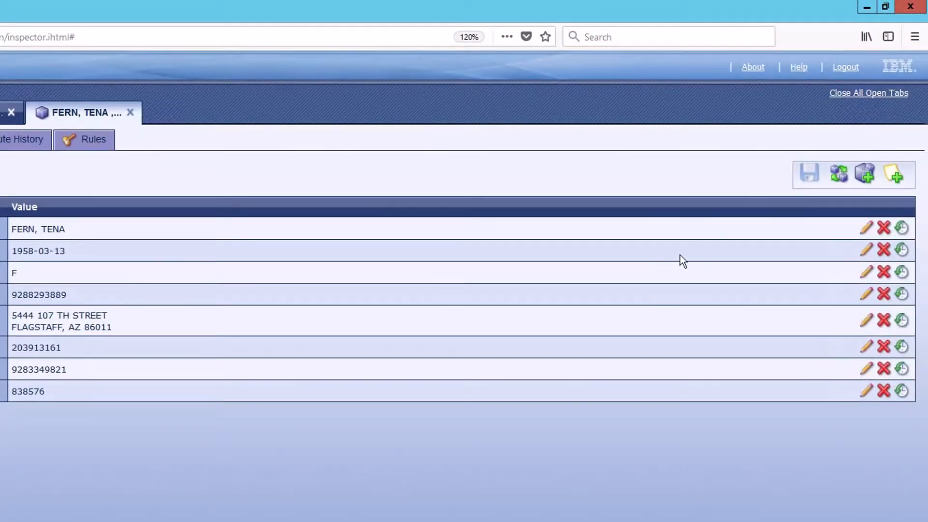
mouse_move(884, 250)
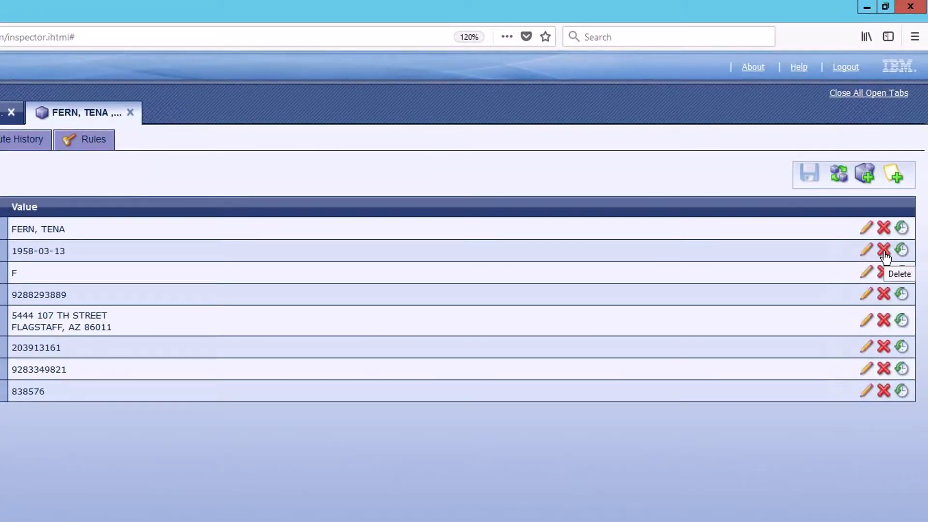
left_click(883, 250)
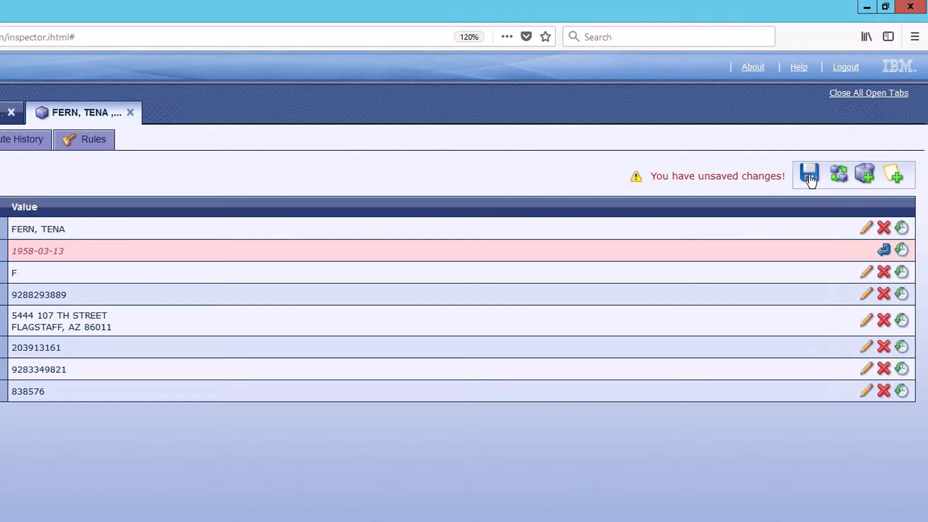
left_click(808, 174)
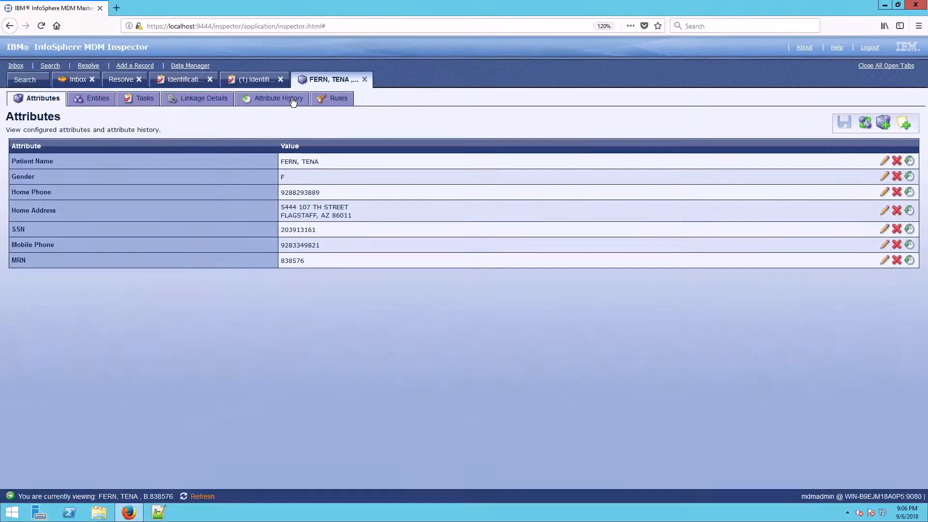
left_click(276, 98)
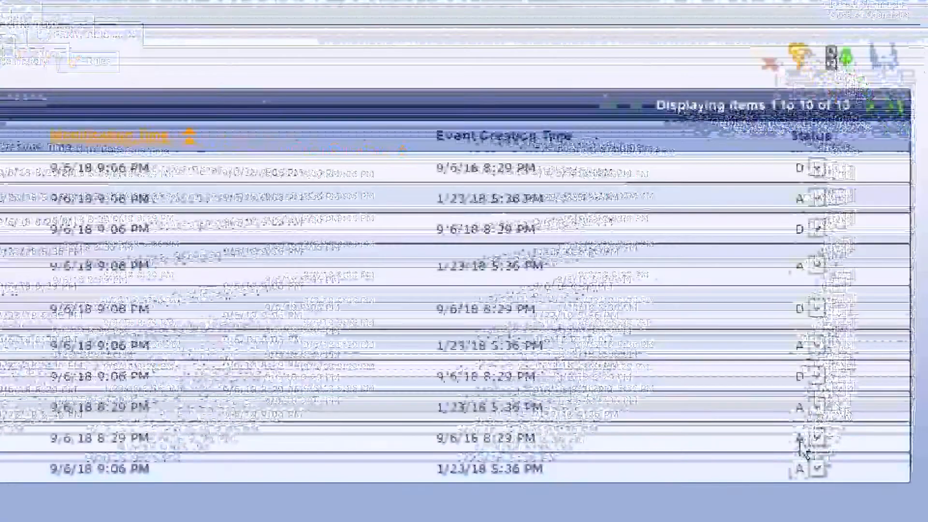
left_click(820, 437)
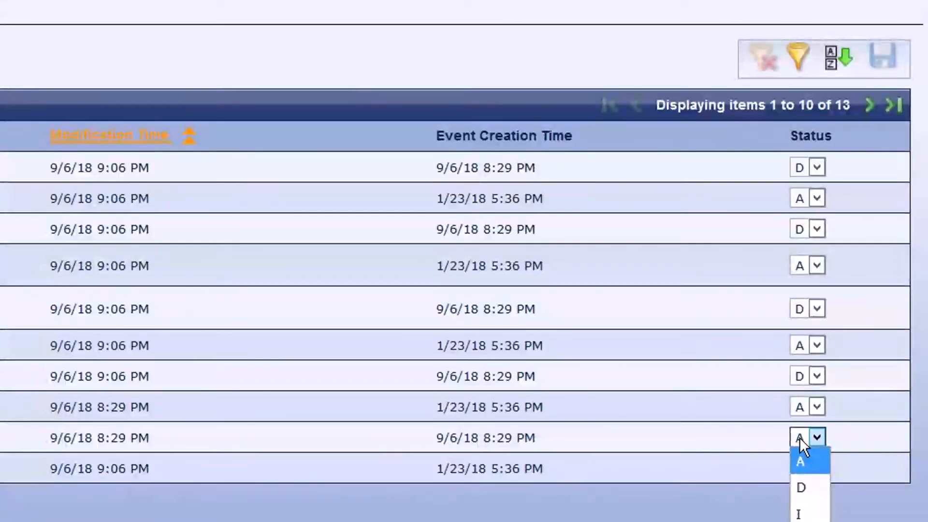
mouse_move(800, 487)
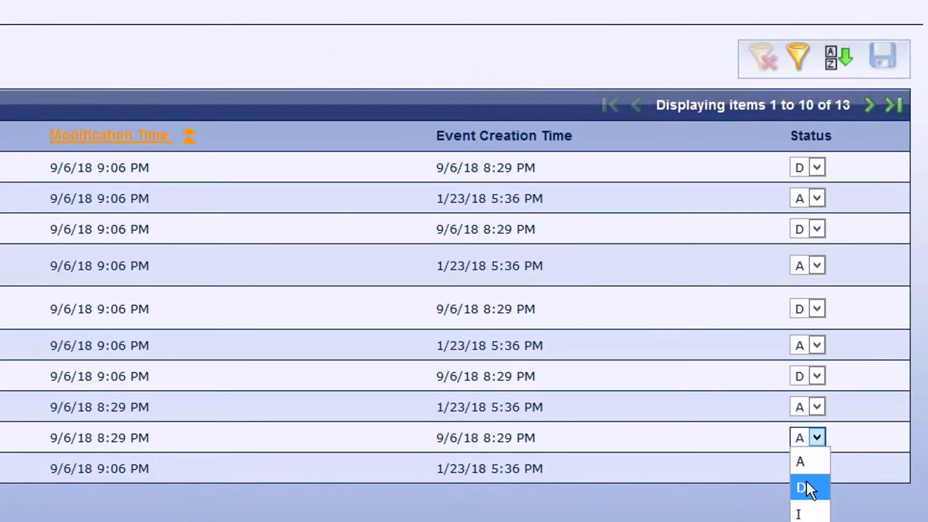
left_click(799, 488)
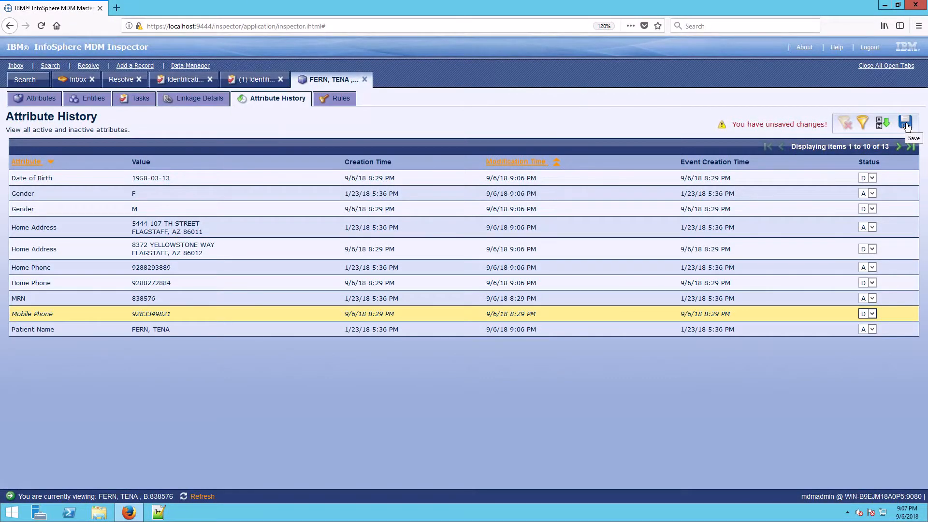
left_click(904, 122)
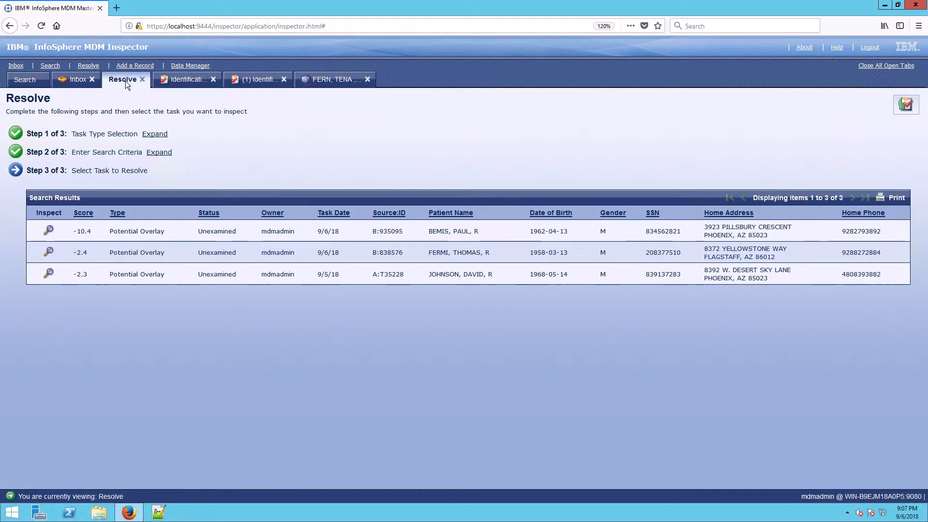
mouse_move(447, 285)
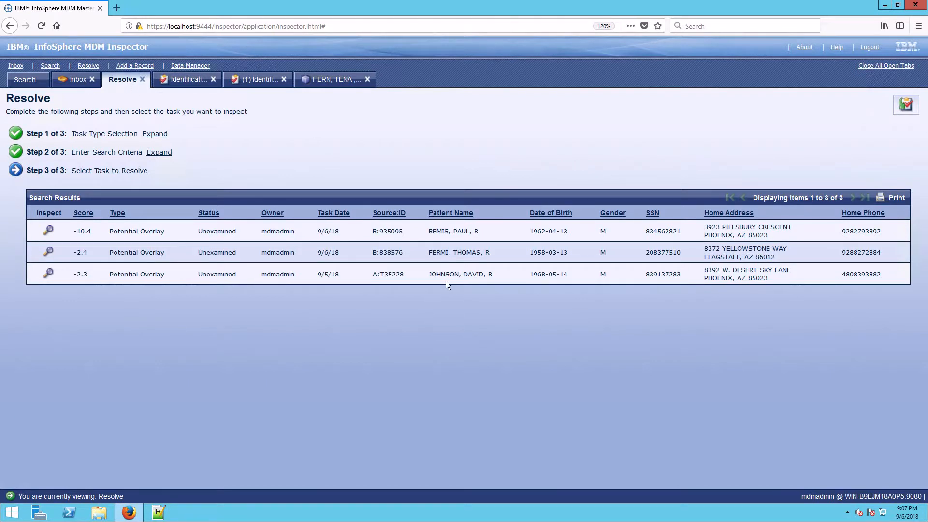
left_click(49, 273)
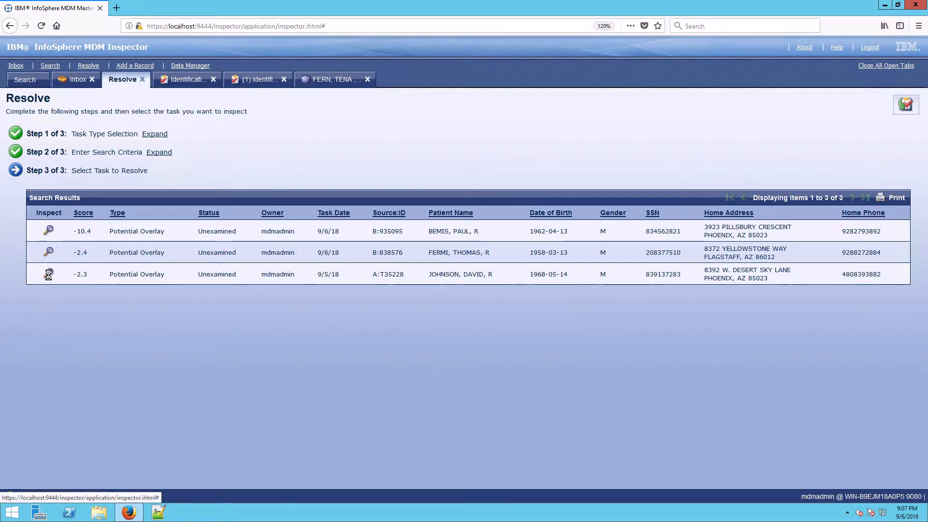
left_click(49, 274)
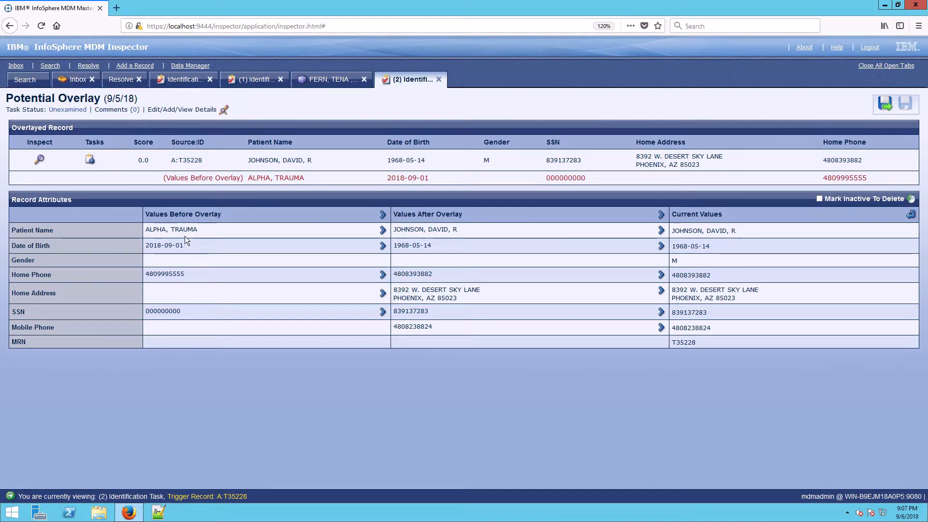
mouse_move(201, 329)
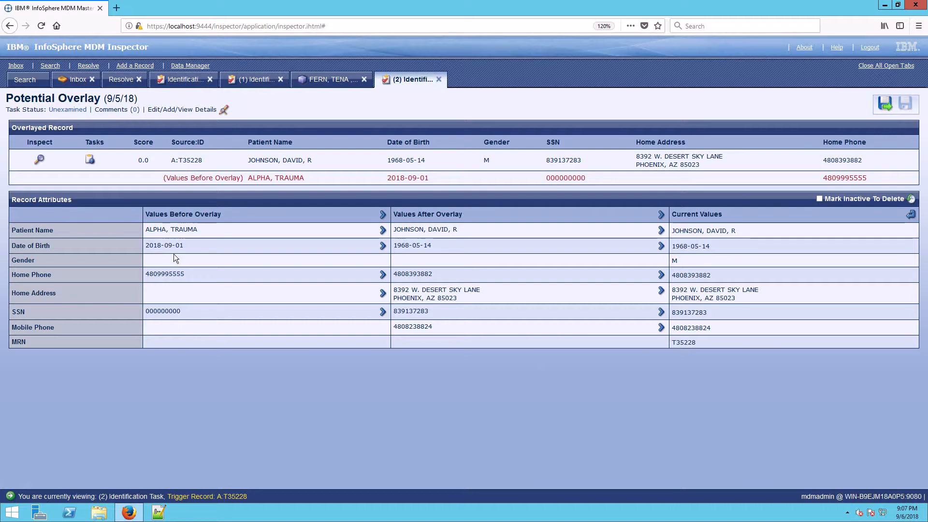
mouse_move(169, 279)
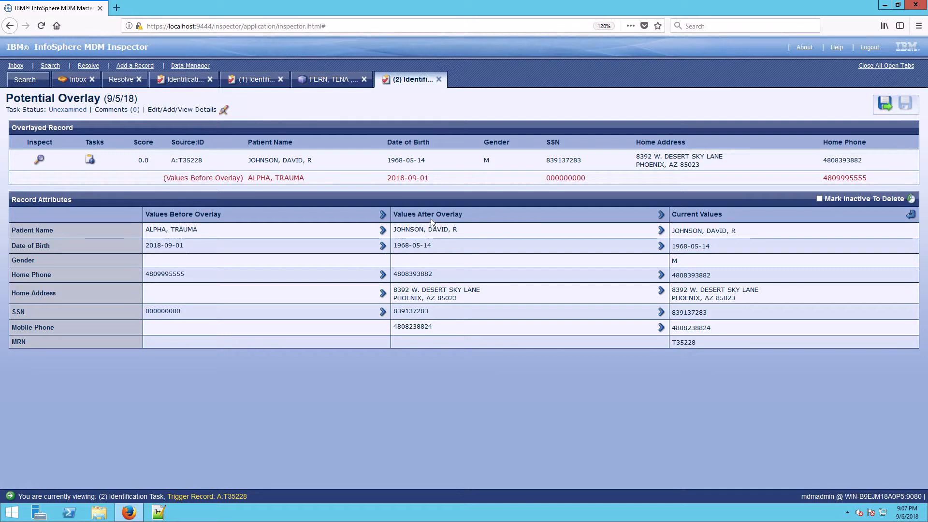
mouse_move(460, 336)
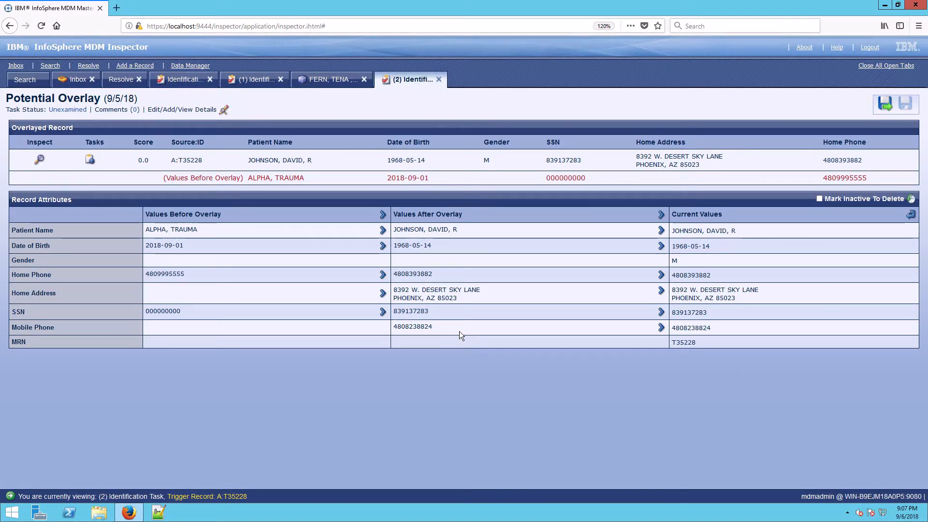
mouse_move(461, 297)
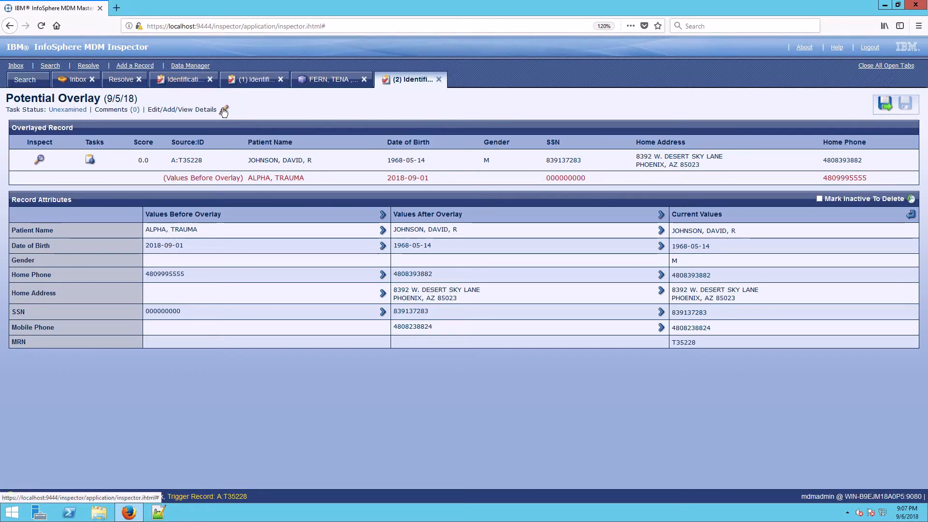
left_click(224, 110)
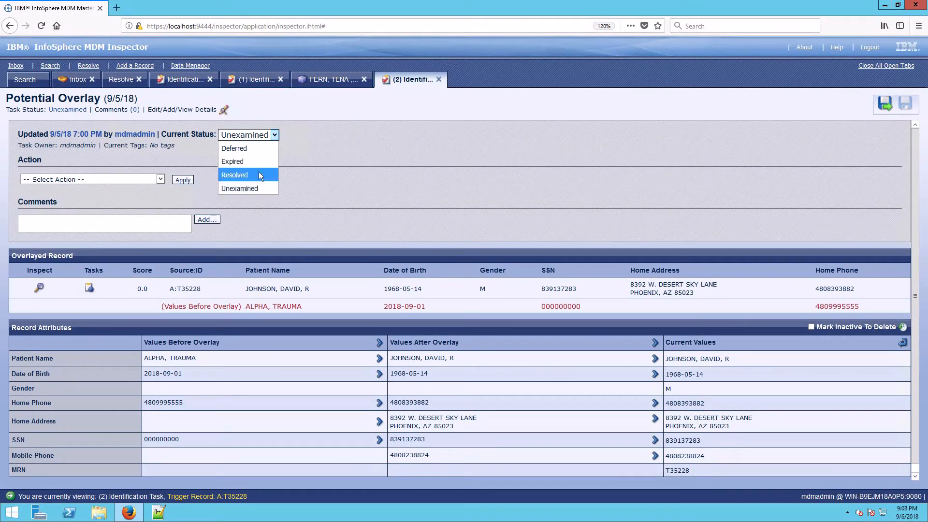
left_click(234, 173)
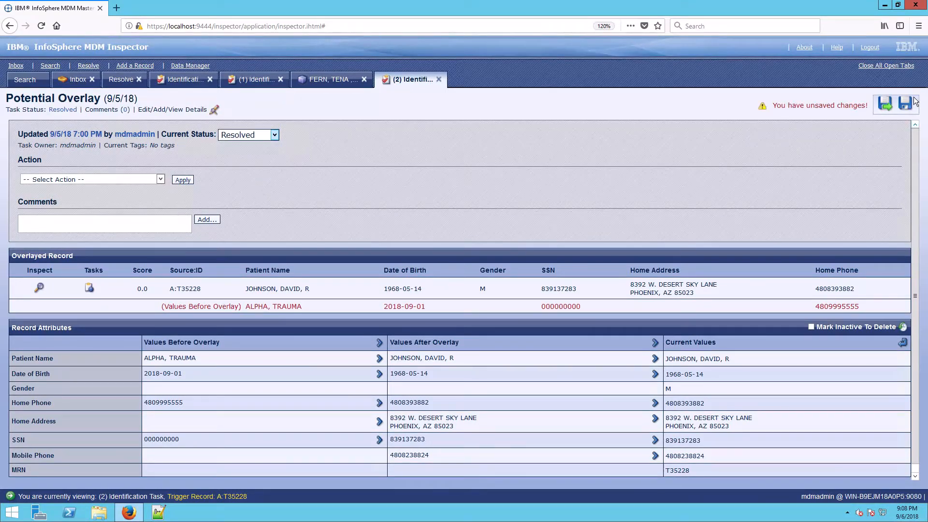
left_click(904, 104)
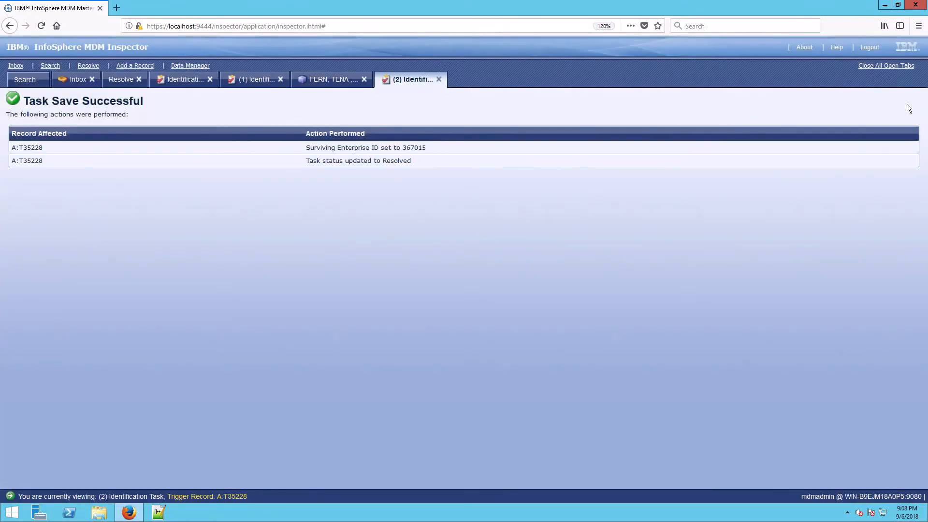